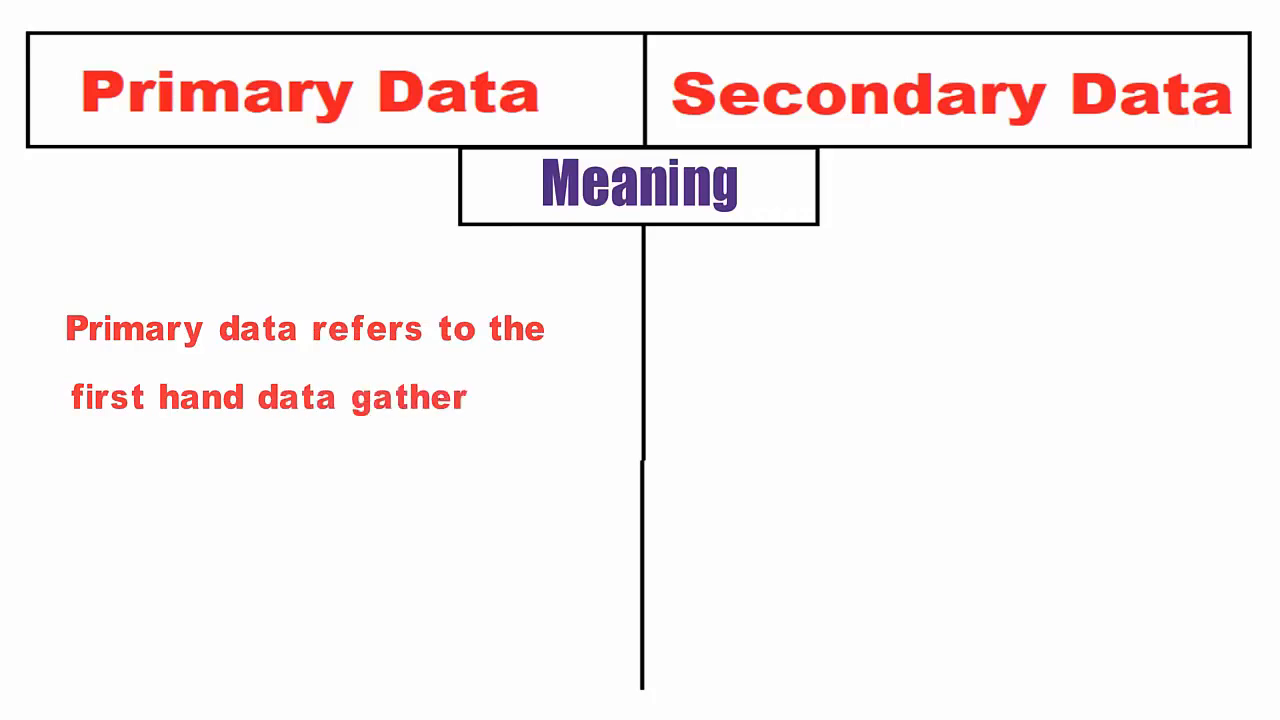
# - Finish the primary data meaning with 'collected by the researcher himself'
pyautogui.write('ed by the researcher himself')
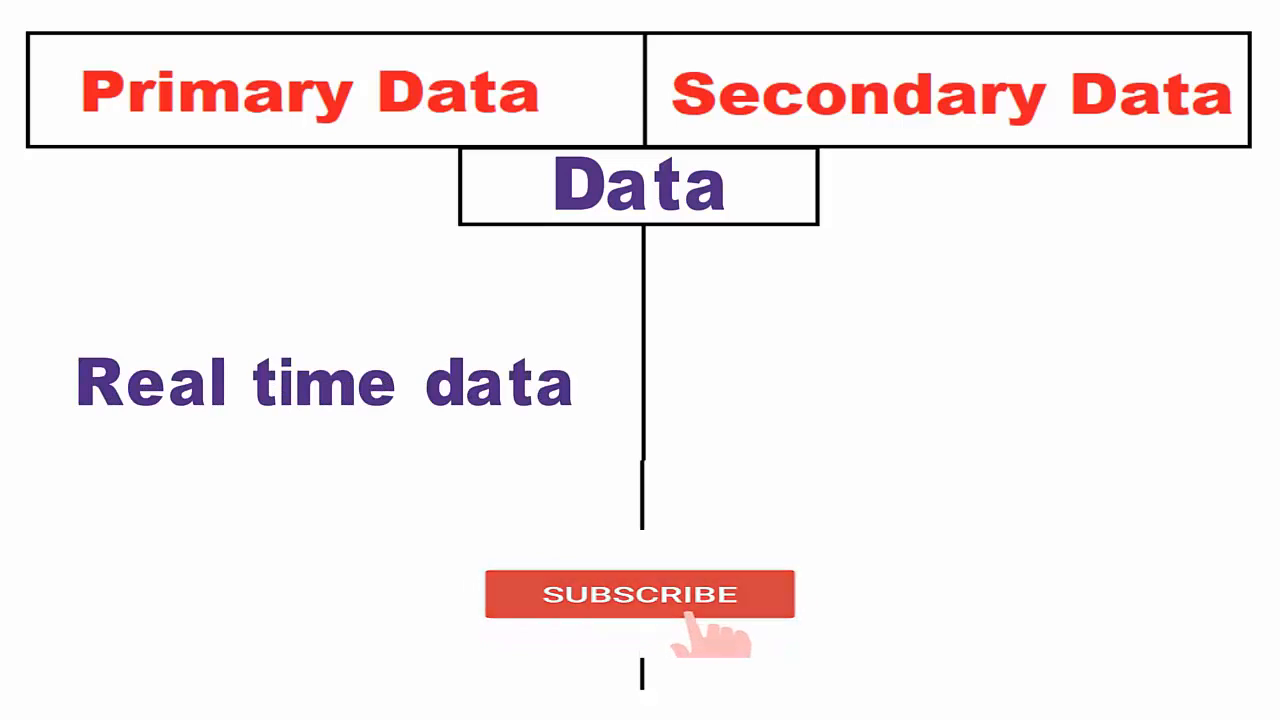
# - Advance to the Source row with both Primary and Secondary Data columns blank
pyautogui.click(640, 592)
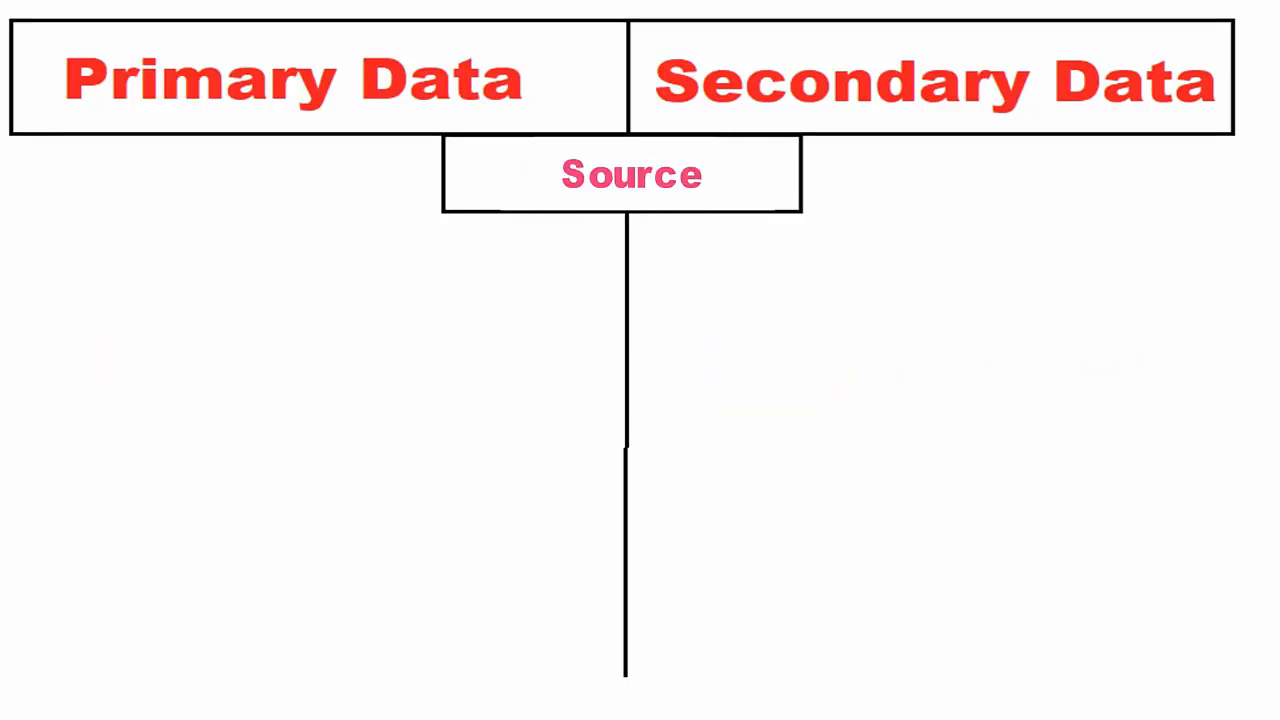
# - List primary sources: surveys, observations, personal interview
pyautogui.write('Surveys ,observations, experiments')
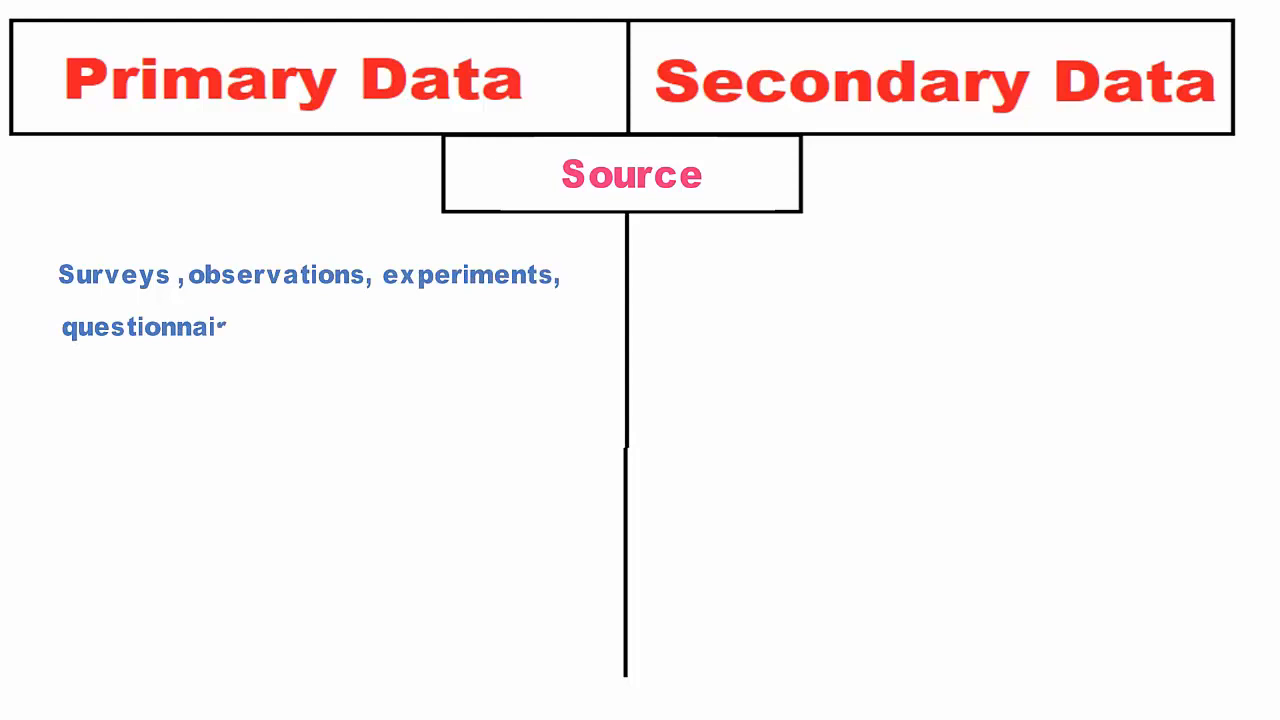
pyautogui.write(',personal interview')
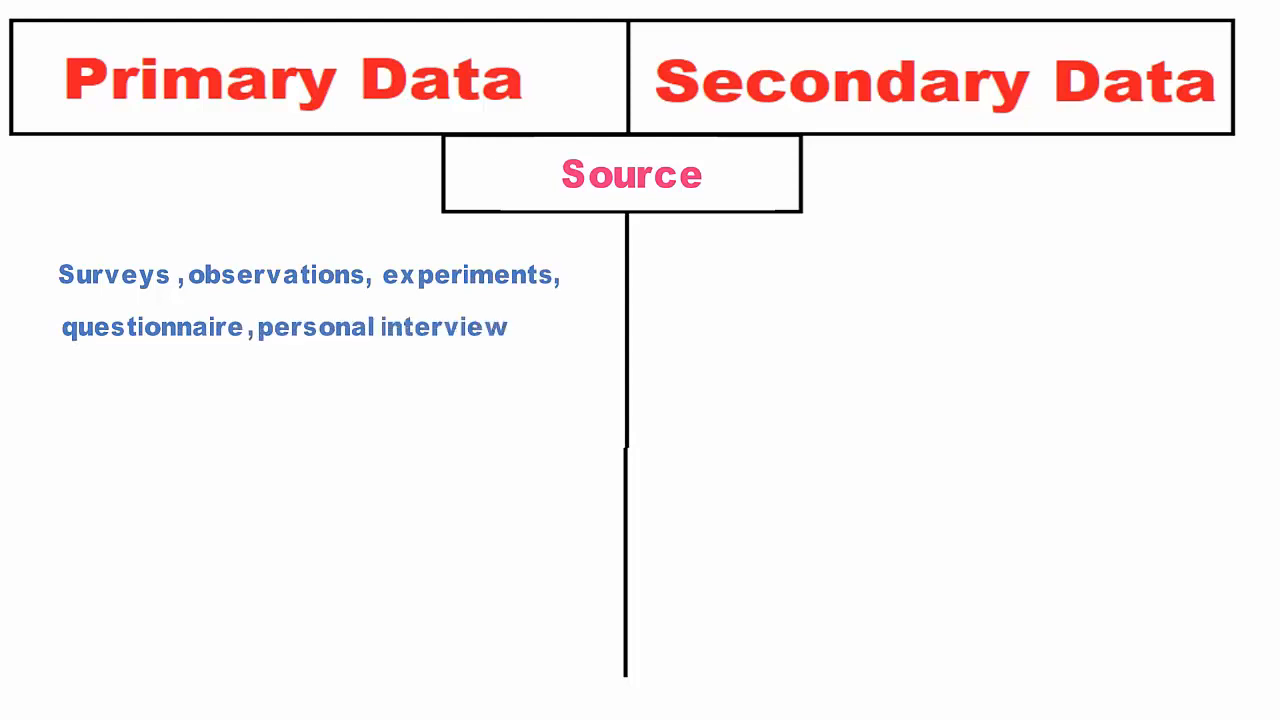
# - List secondary sources: government publications, websites, books, journal articles, internal records
pyautogui.write('Government publicat')
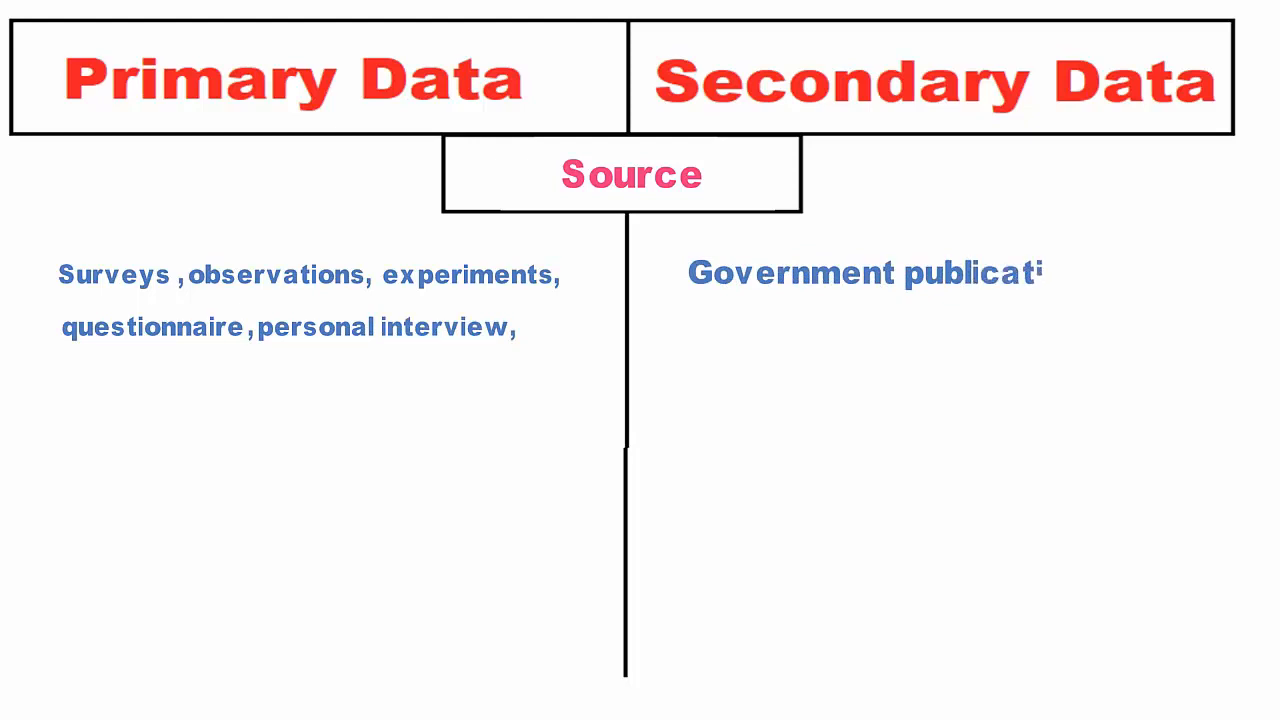
pyautogui.write('ions, websites, b')
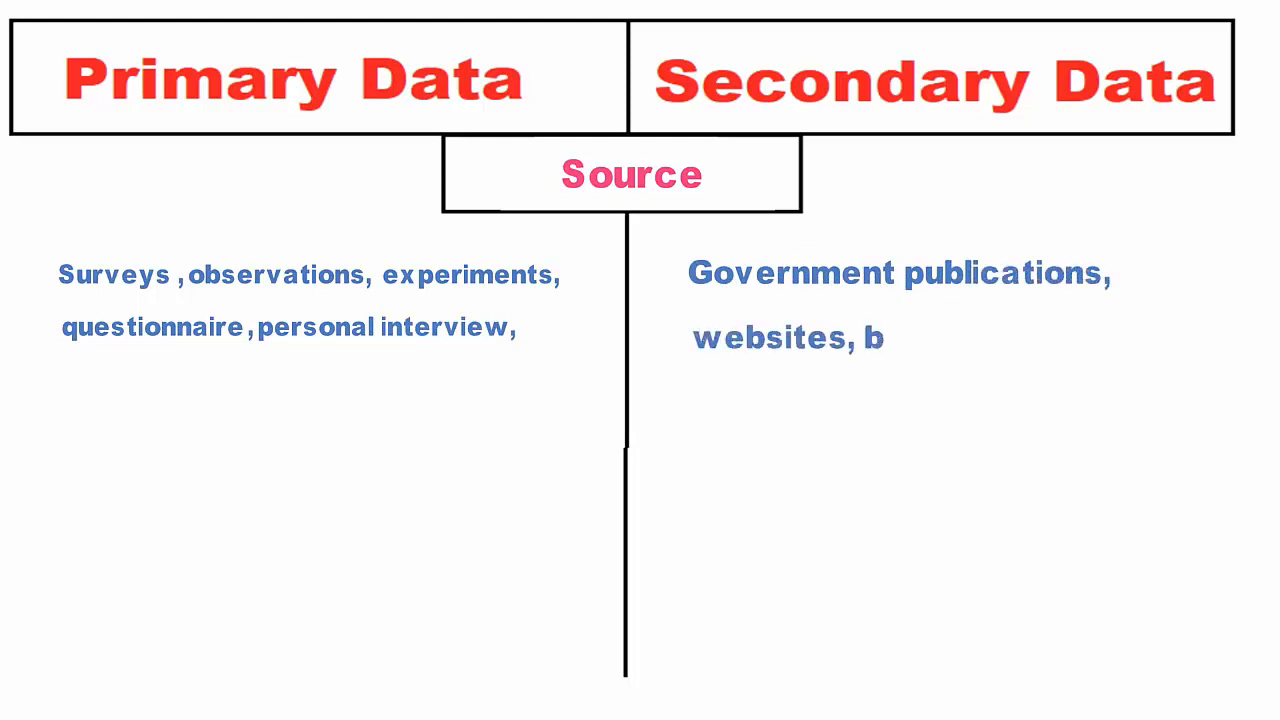
pyautogui.write('ooks, journal artic')
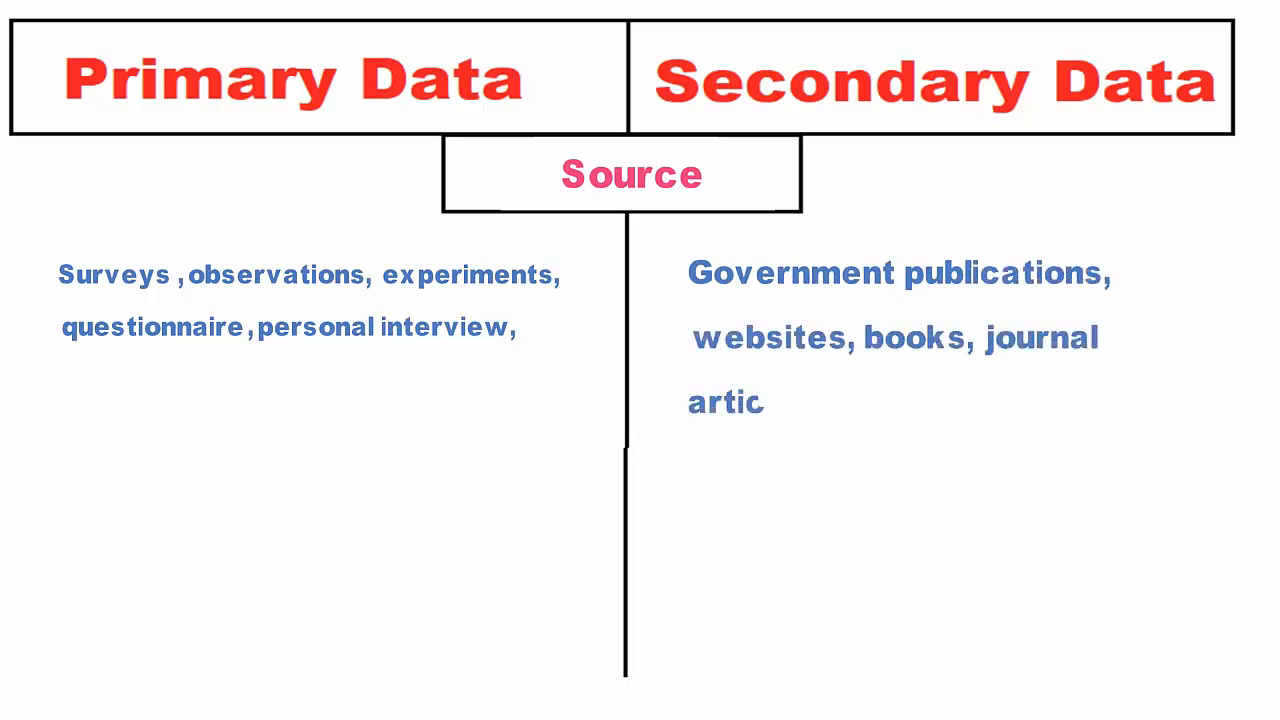
pyautogui.write('les, internal records')
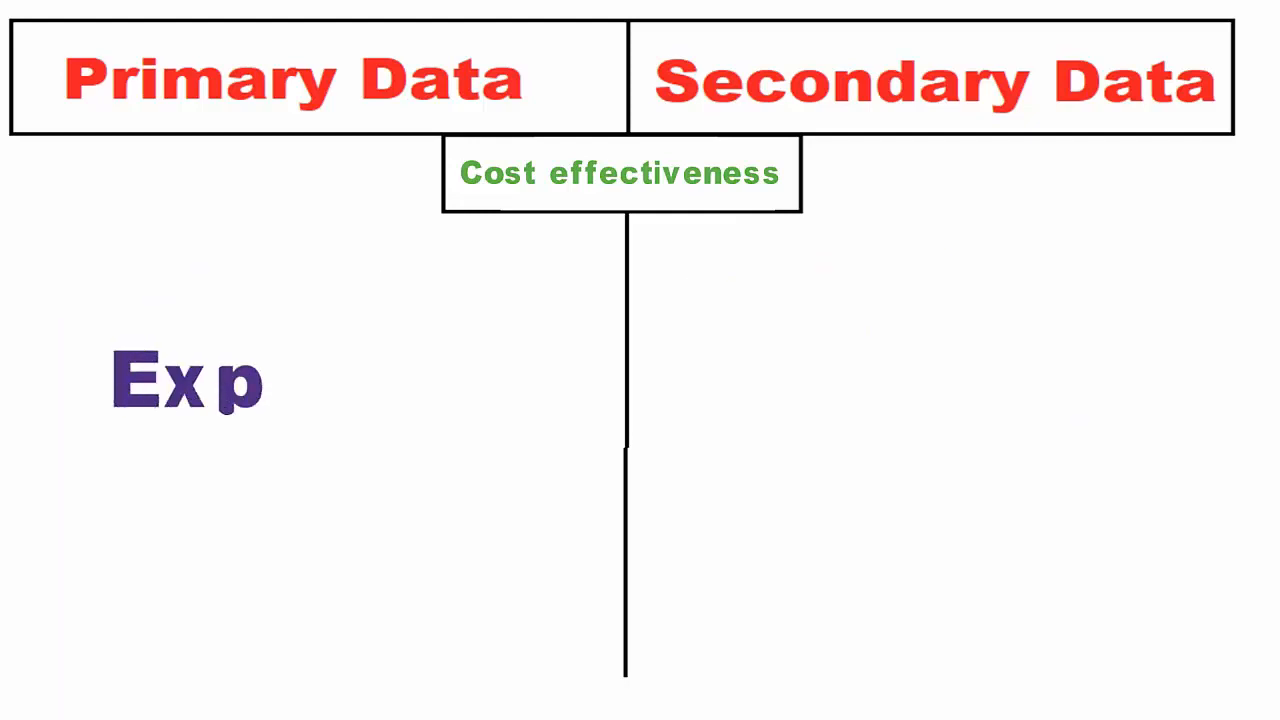
# - Complete 'Expensive' for primary data and advance past Long/Short to the Specific row
pyautogui.write('ensive')
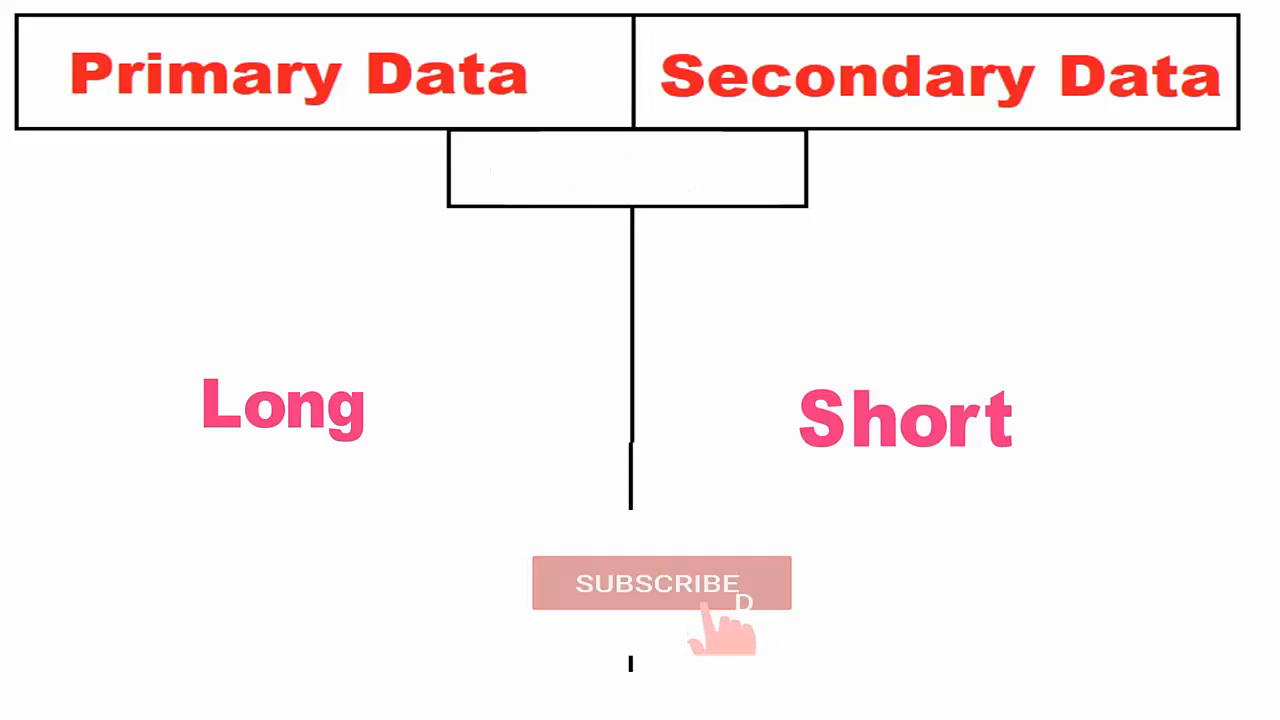
pyautogui.click(658, 584)
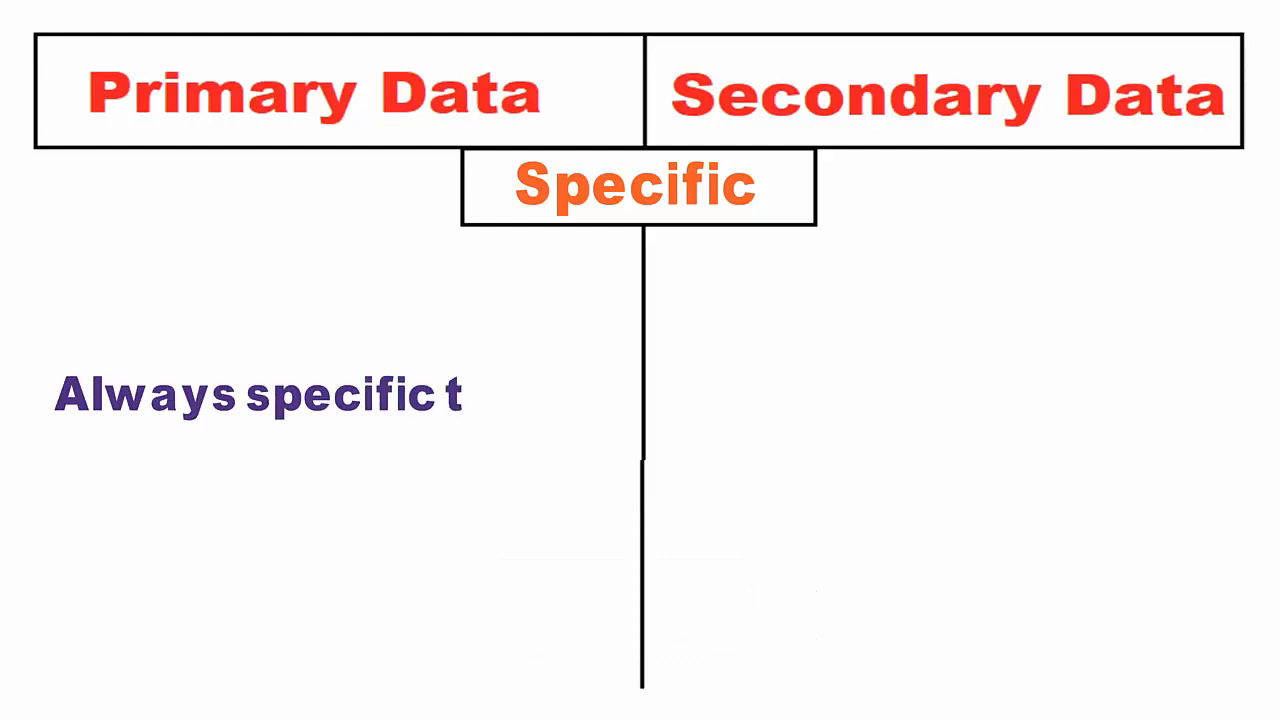
# - Finish 'specific to the researcher's needs.' and add the 'Accuracy and Reliability' heading
pyautogui.write("o the researcher's needs.")
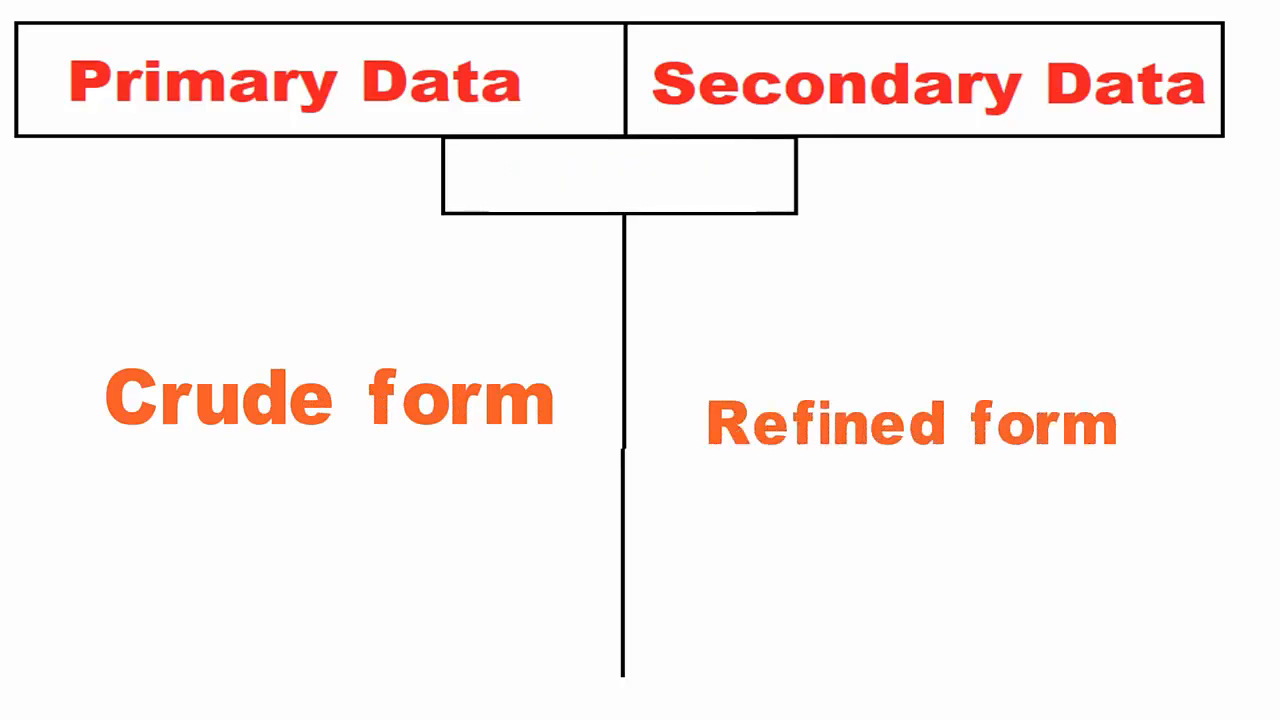
pyautogui.write('Accuracy and Reliability')
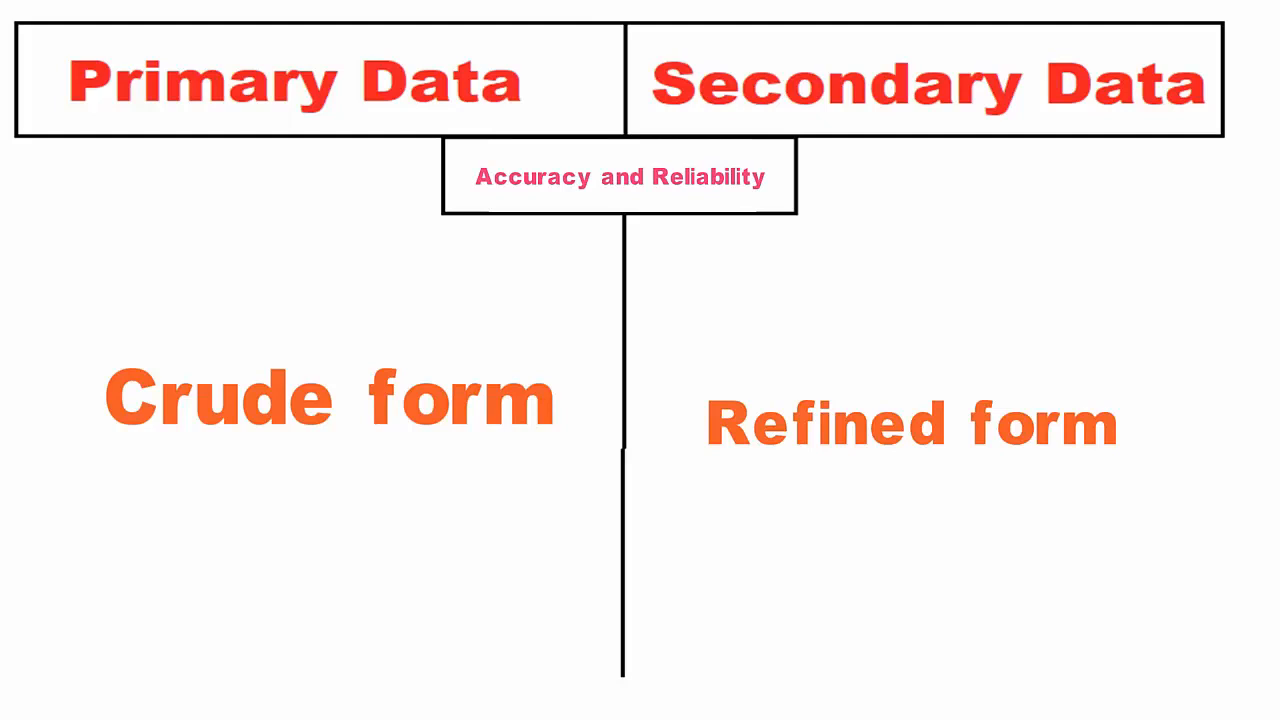